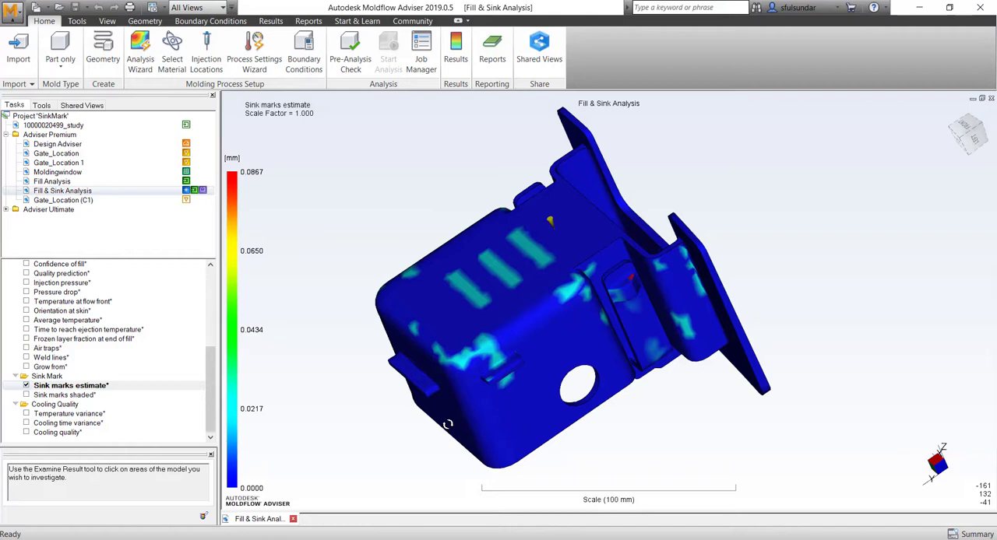
# Display the 'Sink marks shaded' result on the part and orbit to inspect front and back
pyautogui.moveTo(546, 311); pyautogui.dragTo(517, 336)
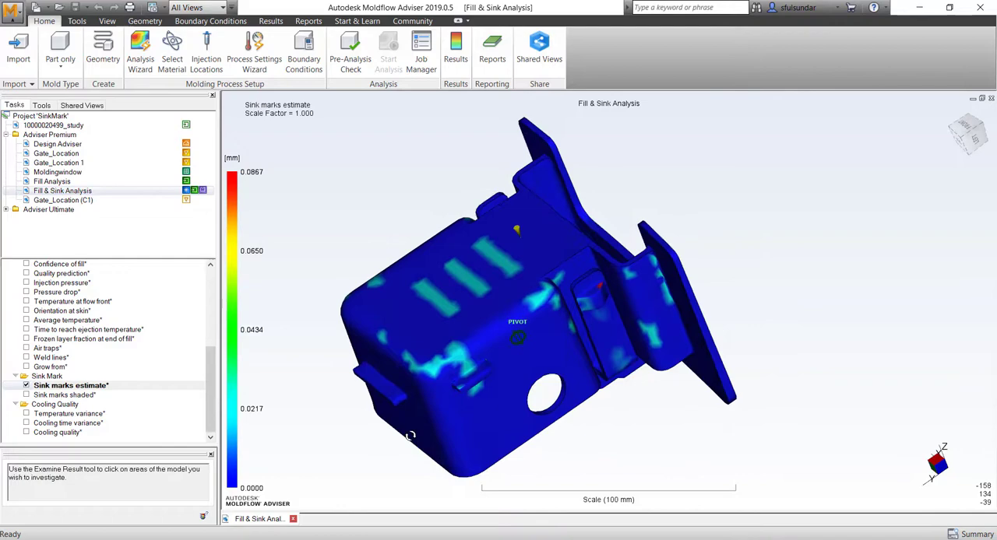
pyautogui.moveTo(517, 311); pyautogui.dragTo(517, 350)
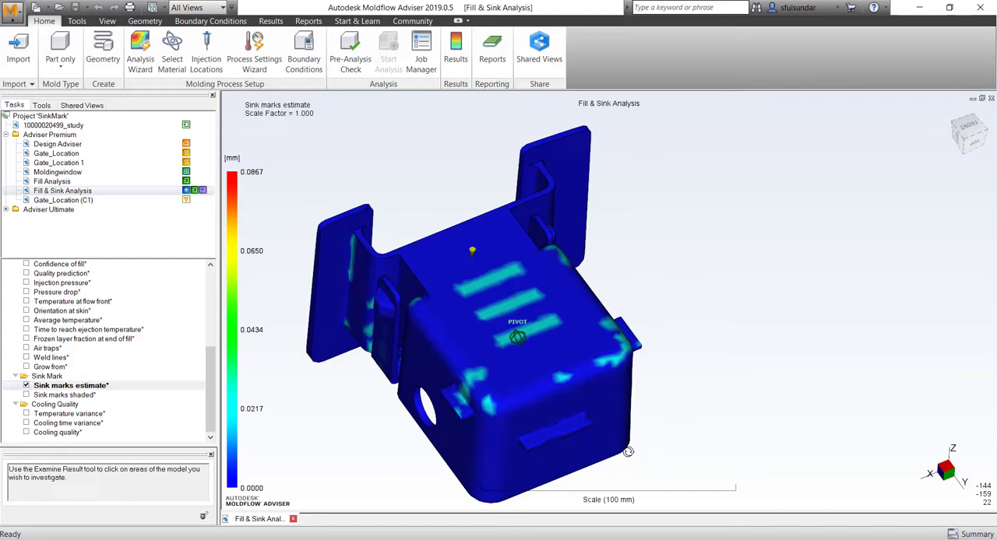
pyautogui.click(66, 395)
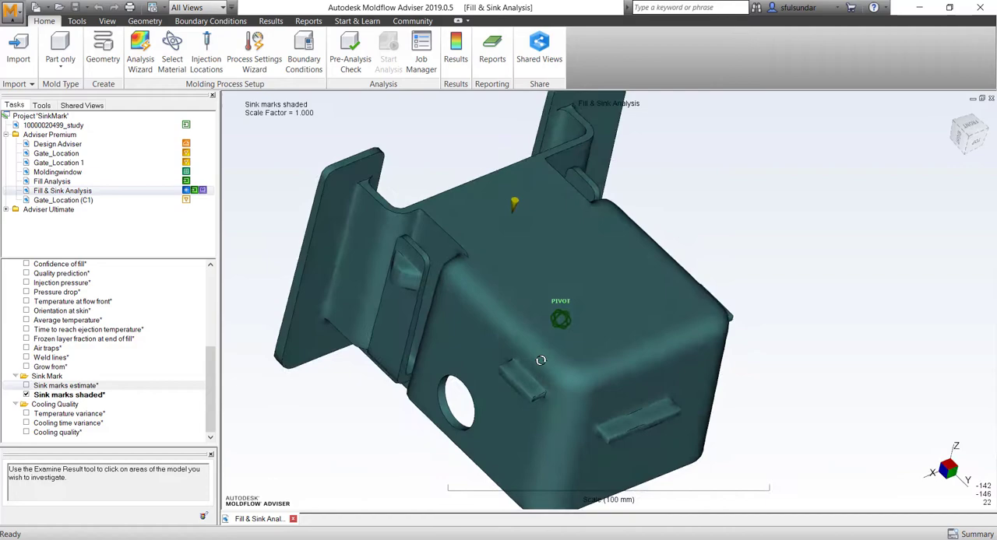
pyautogui.moveTo(542, 359); pyautogui.dragTo(749, 380)
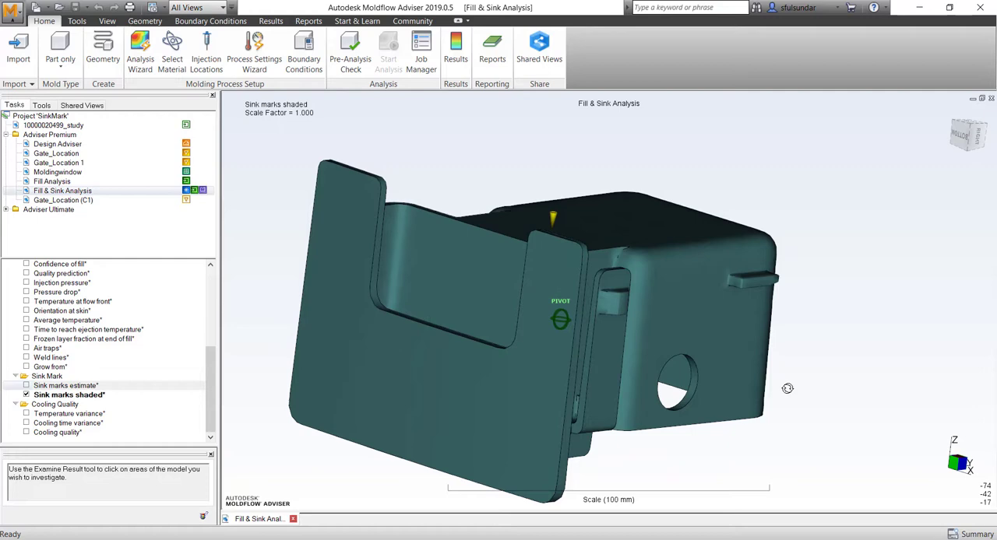
# Enable the sink marks estimate result and start the Defect Visualization export from the Results tools
pyautogui.click(271, 22)
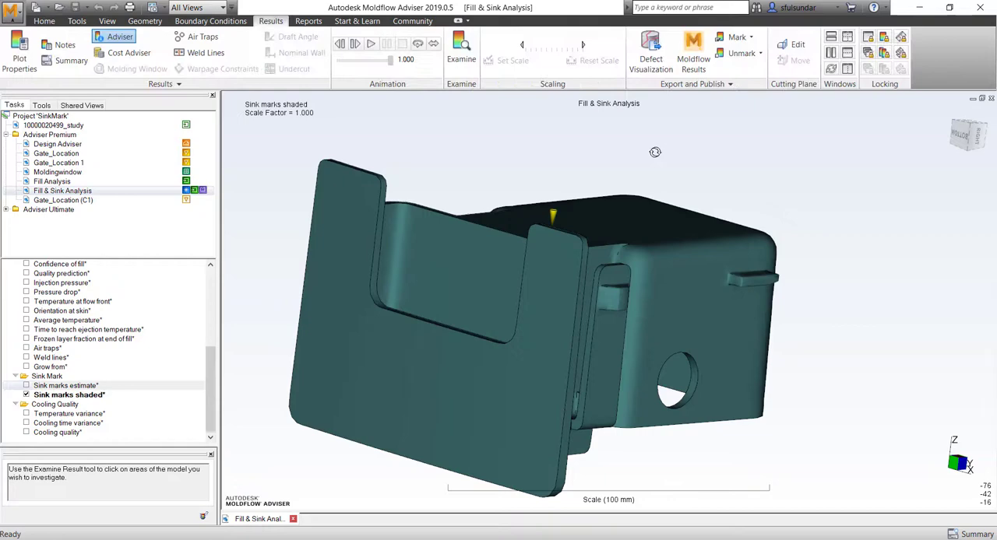
pyautogui.click(71, 386)
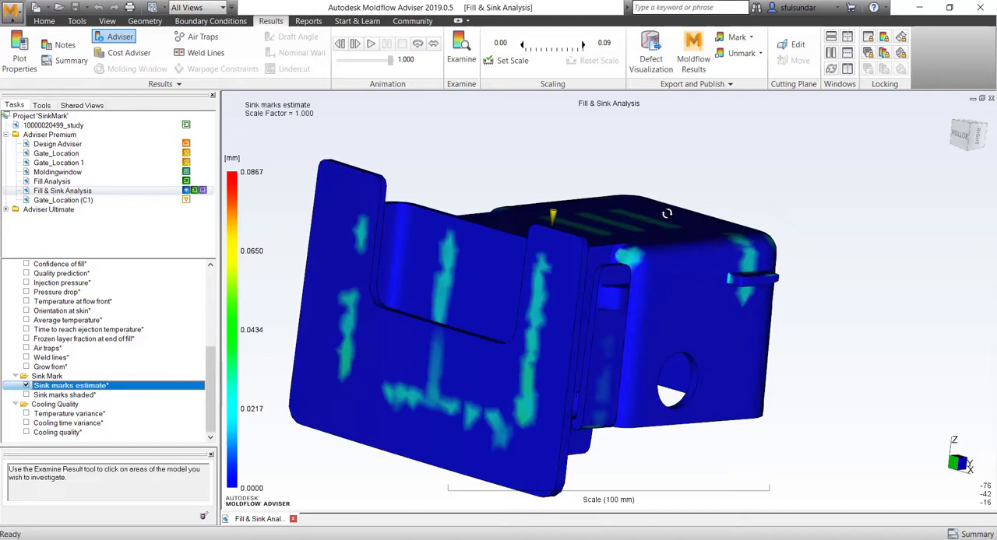
pyautogui.click(651, 53)
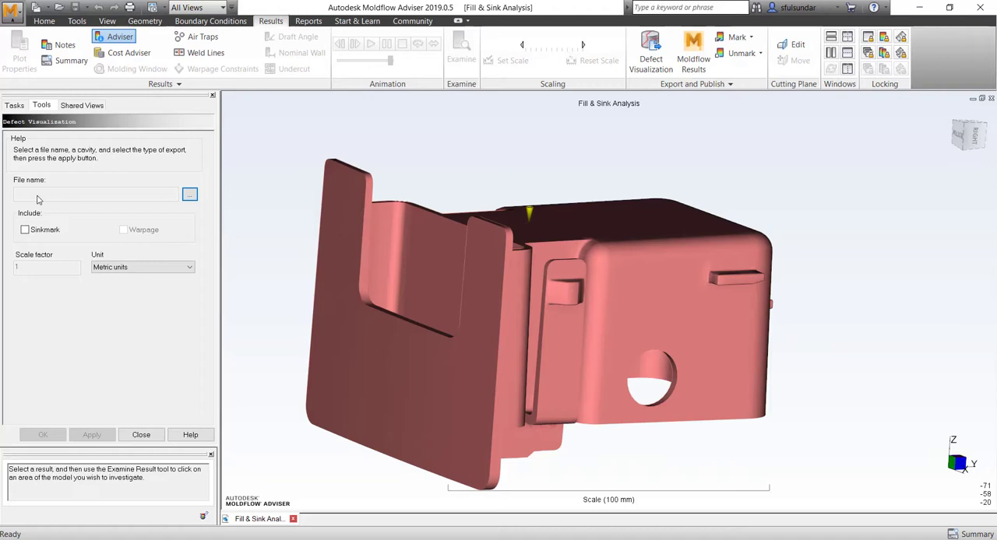
# Save the export as Test01.fbx in Downloads with Sinkmark included and apply it
pyautogui.click(190, 195)
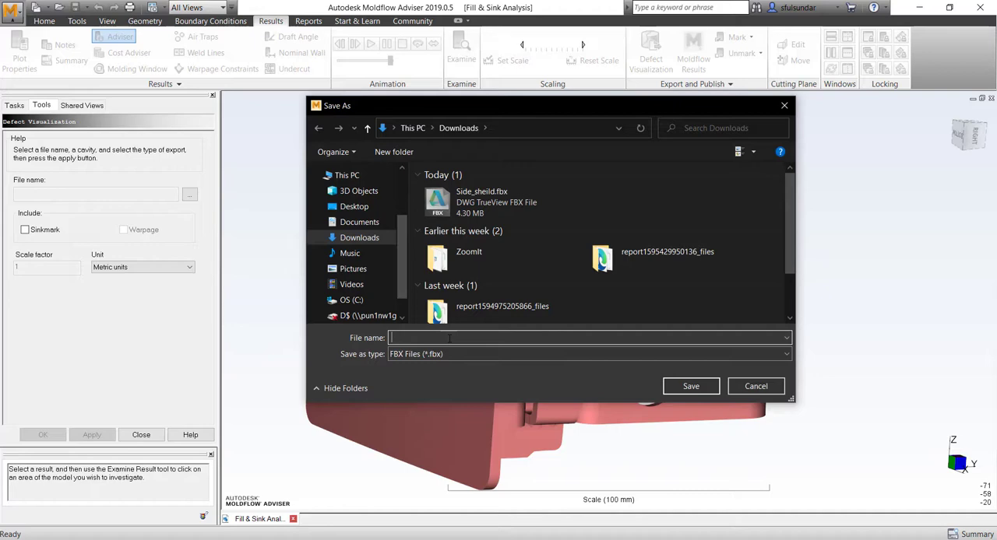
pyautogui.write('Test01')
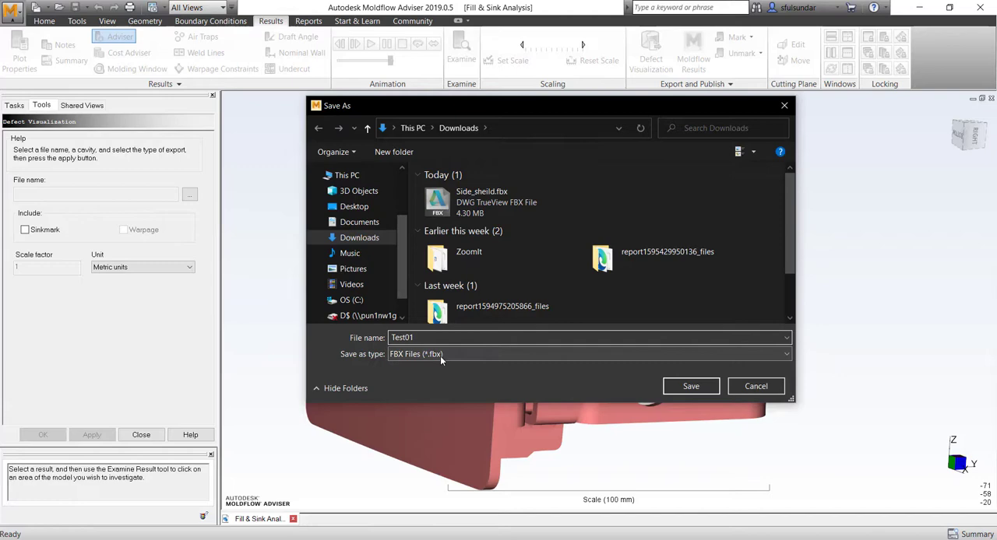
pyautogui.click(690, 386)
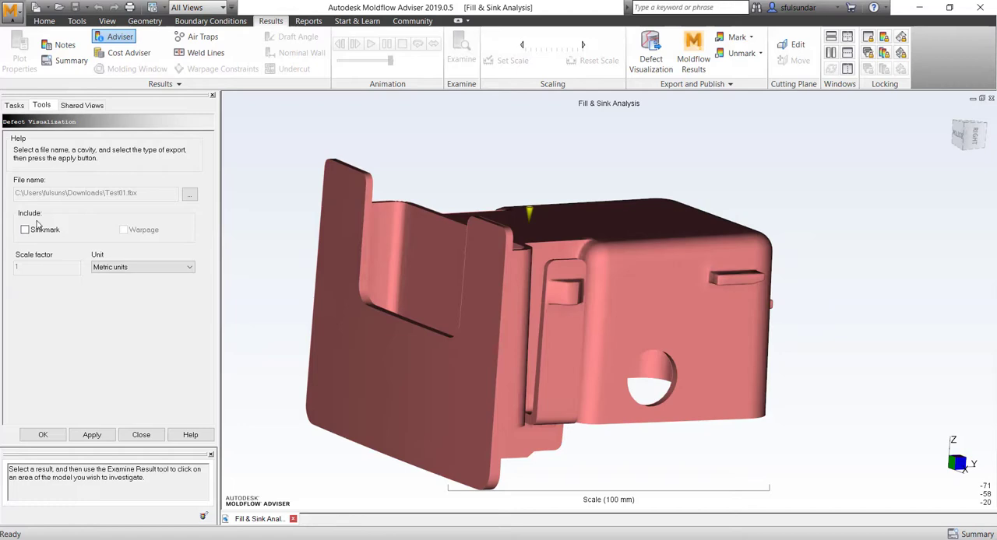
pyautogui.click(25, 229)
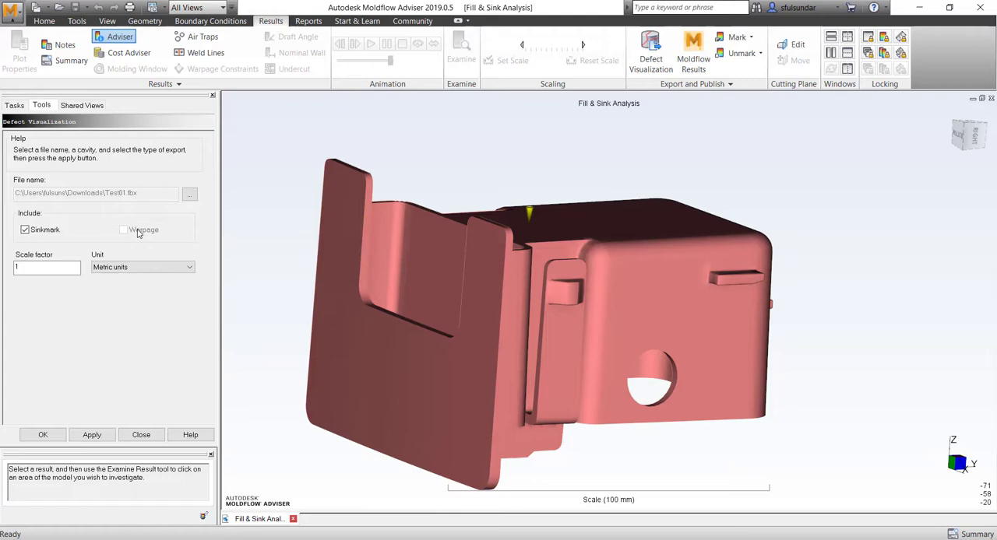
pyautogui.click(190, 193)
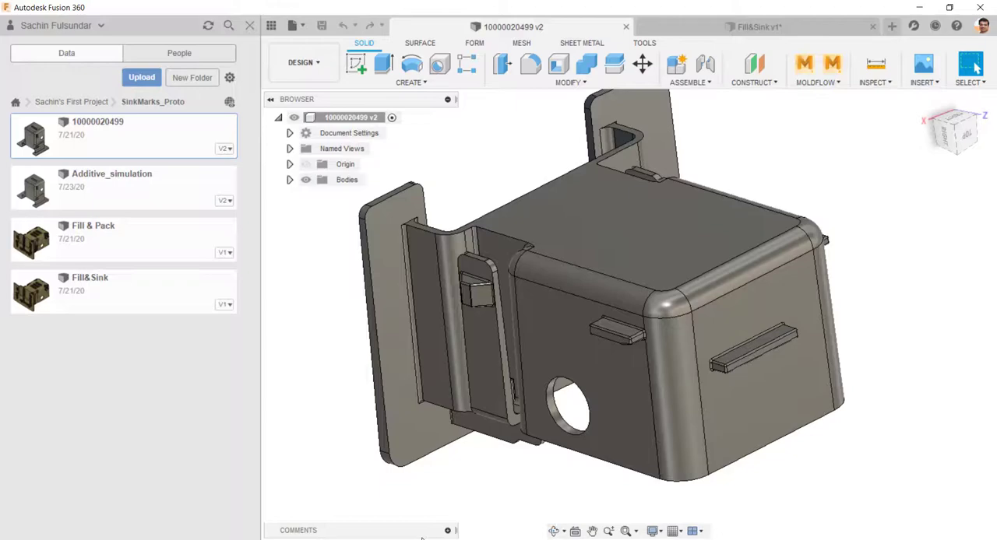
pyautogui.moveTo(615, 311); pyautogui.dragTo(561, 296)
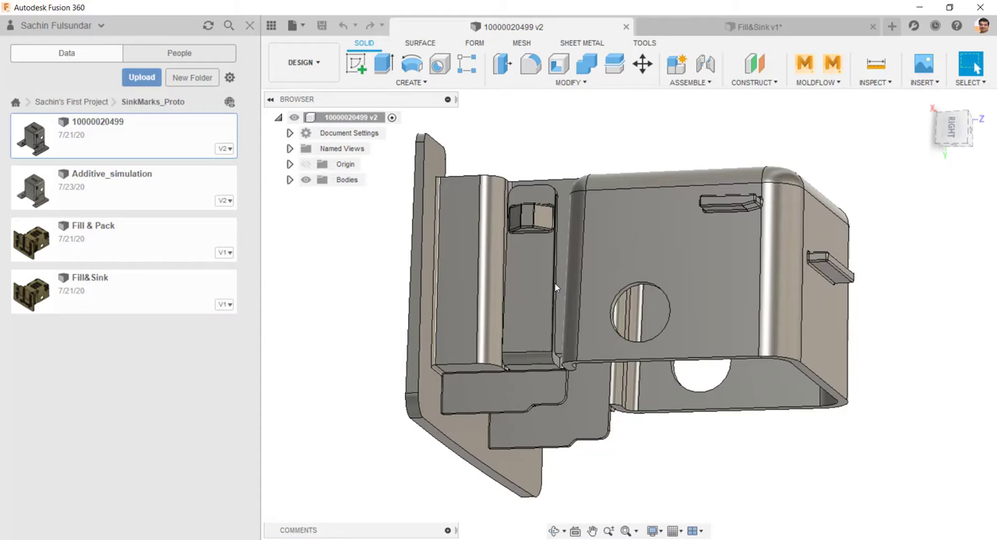
pyautogui.click(142, 78)
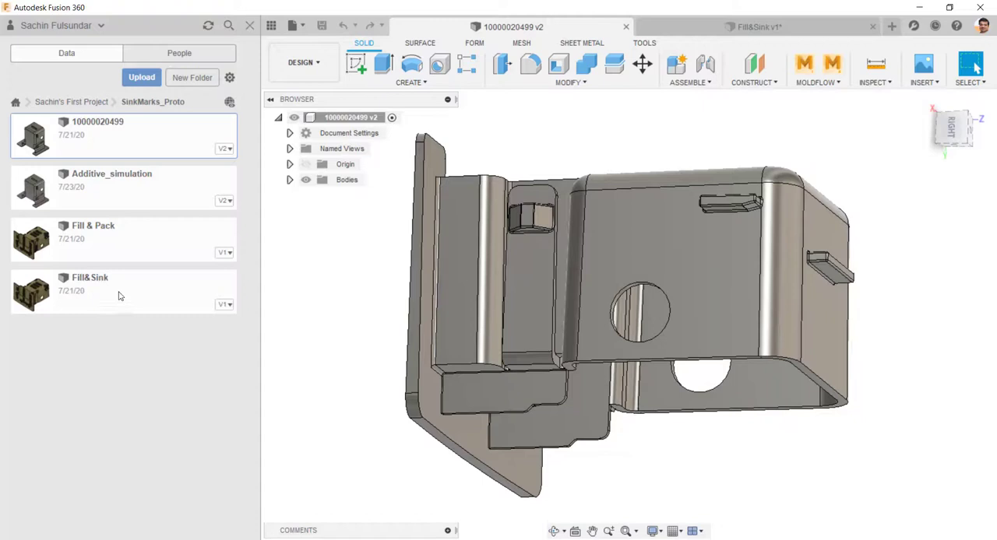
pyautogui.moveTo(84, 296)
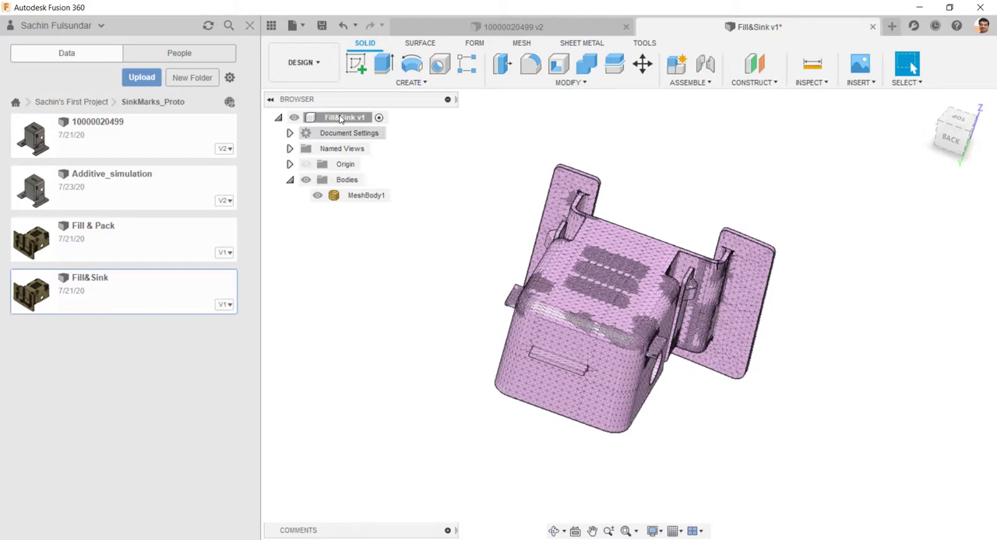
# Assign Plastic, Opaque Black from In This Design to MeshBody1 via Physical Material
pyautogui.rightClick(365, 195)
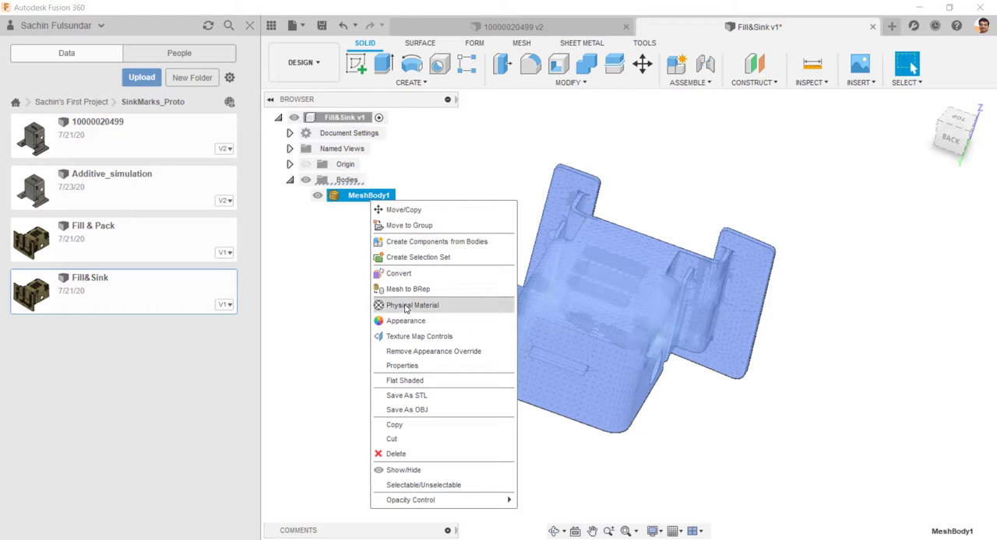
pyautogui.click(411, 305)
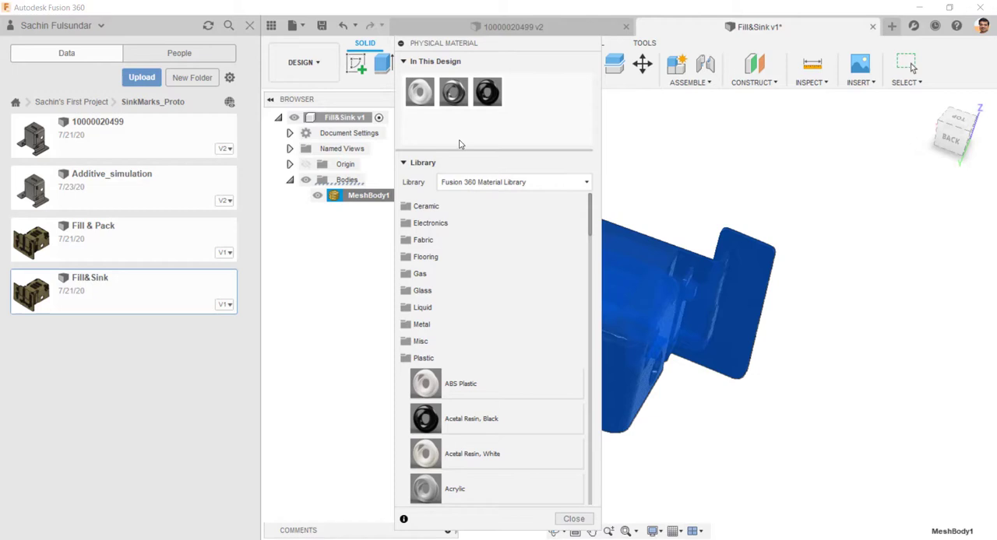
pyautogui.scroll(-3)
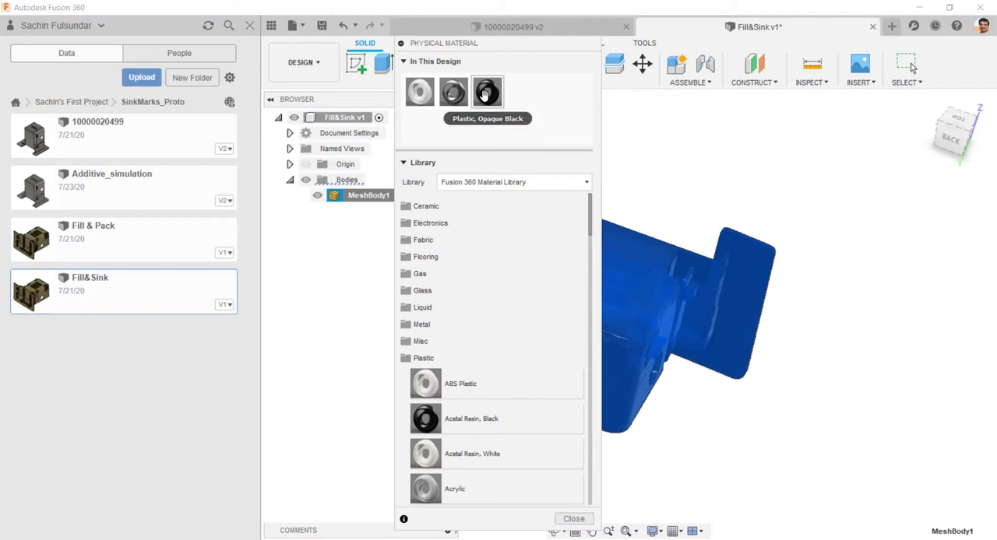
pyautogui.click(486, 92)
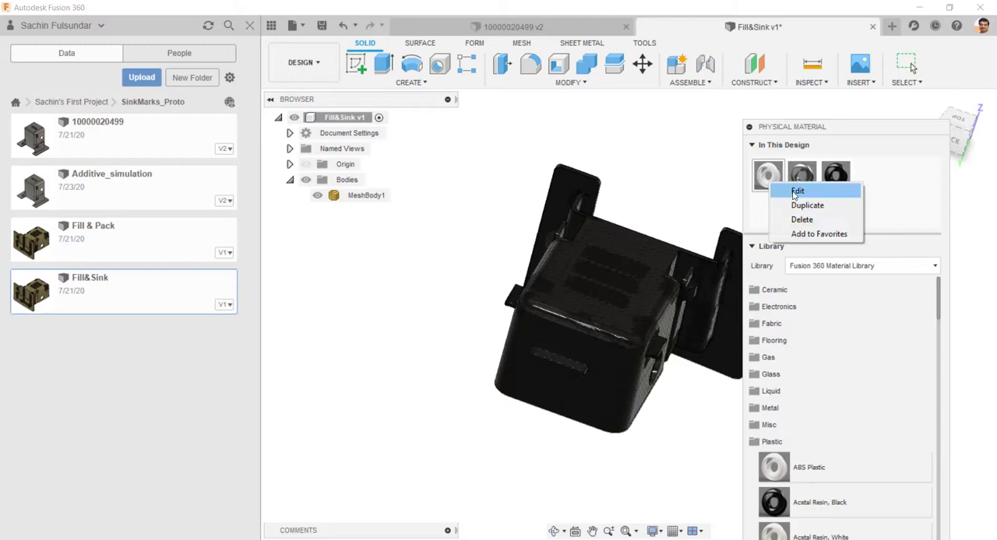
pyautogui.click(797, 190)
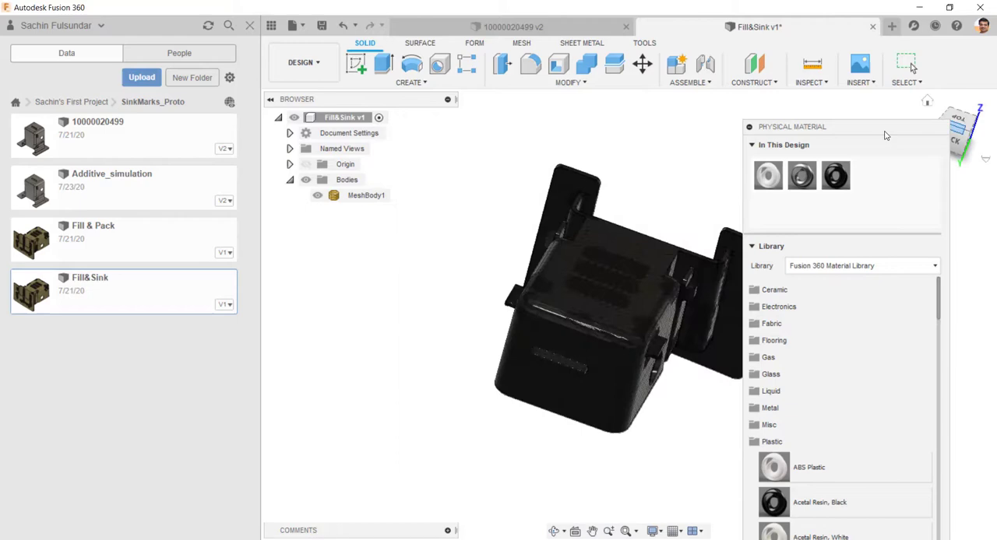
pyautogui.click(302, 62)
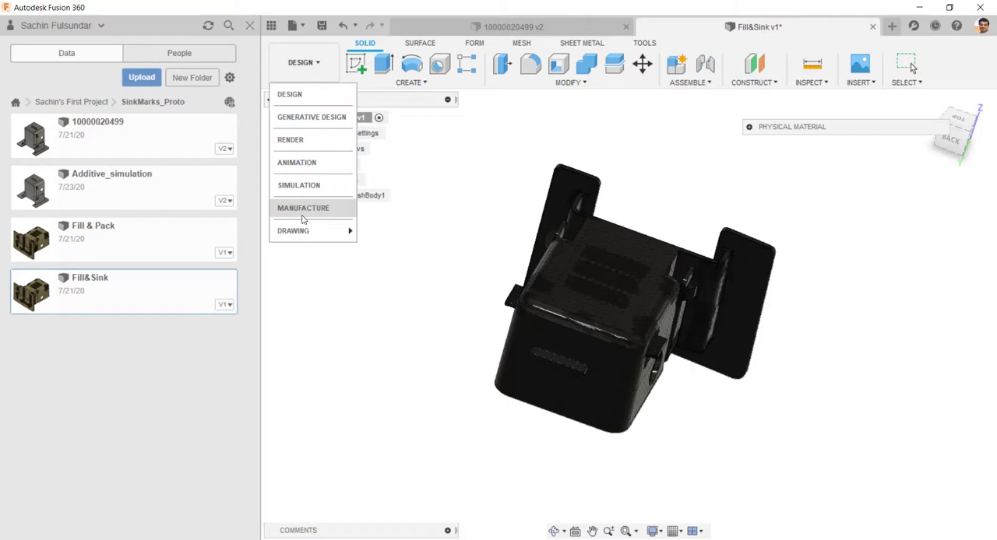
# Switch from Design to the Render workspace so the body shows red, and reach the Setup options
pyautogui.click(290, 139)
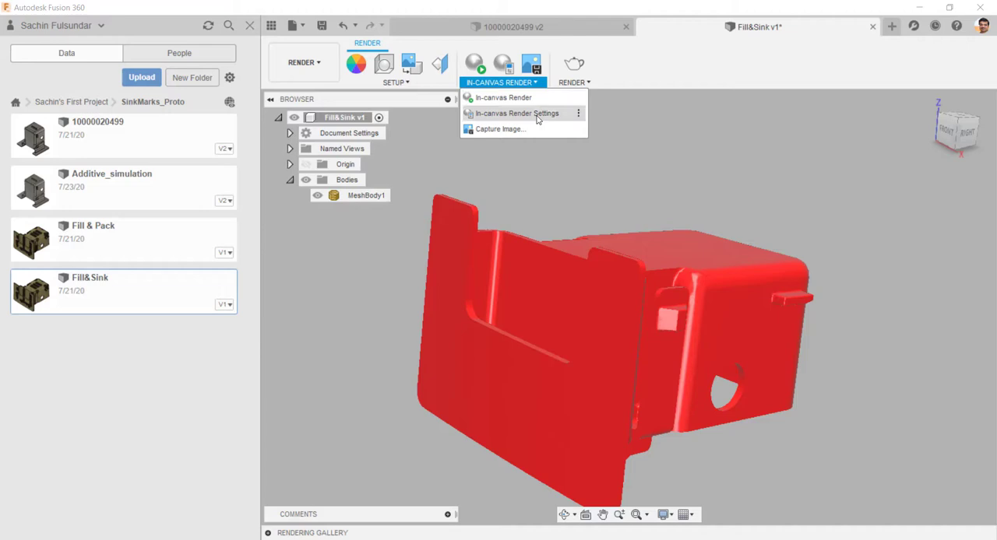
pyautogui.click(395, 70)
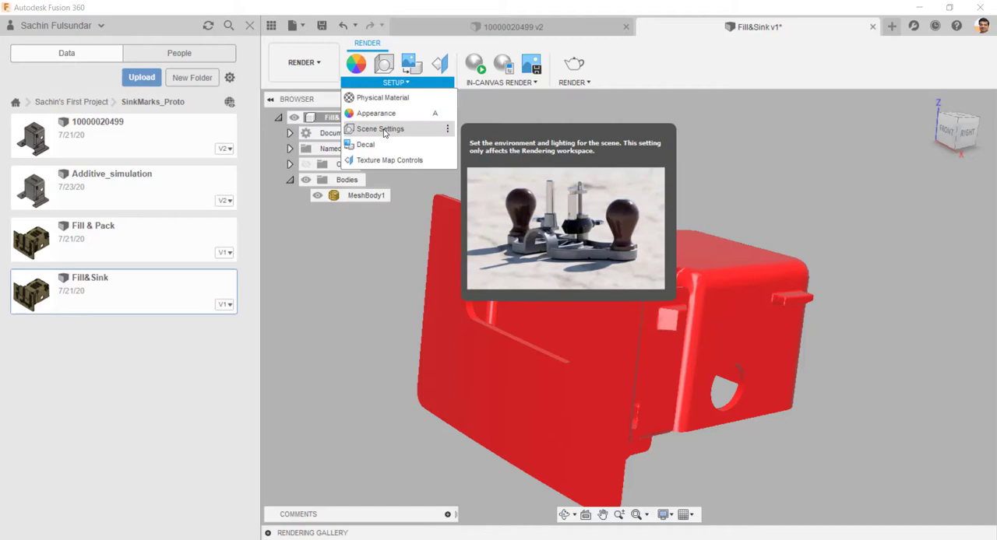
# Review Scene Settings with Photobooth as the current environment, then close the dialog
pyautogui.click(380, 128)
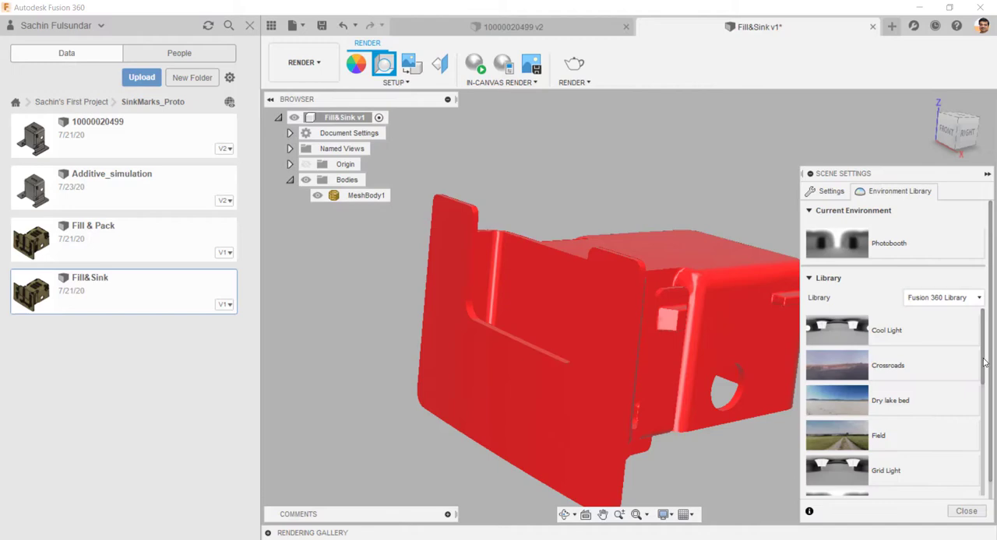
pyautogui.scroll(-3)
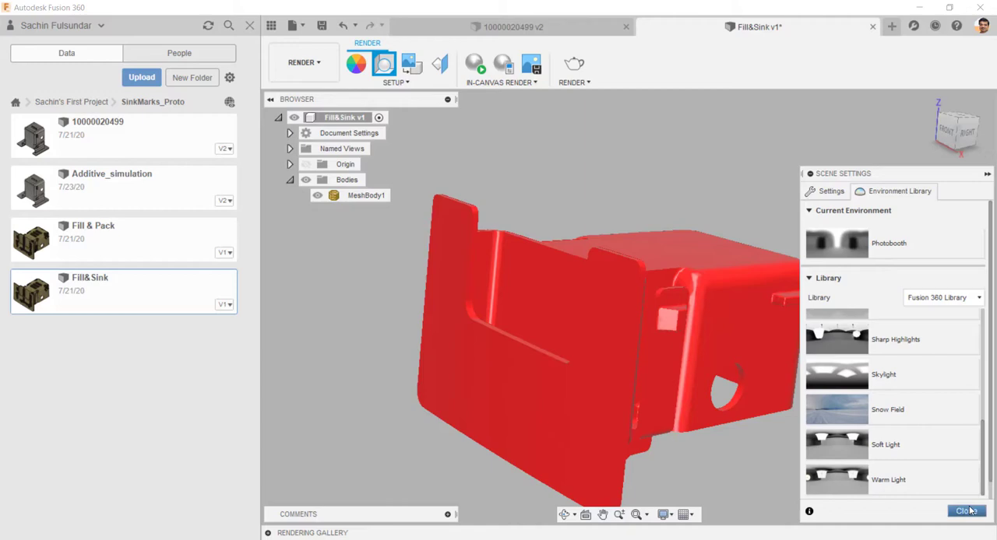
pyautogui.click(965, 511)
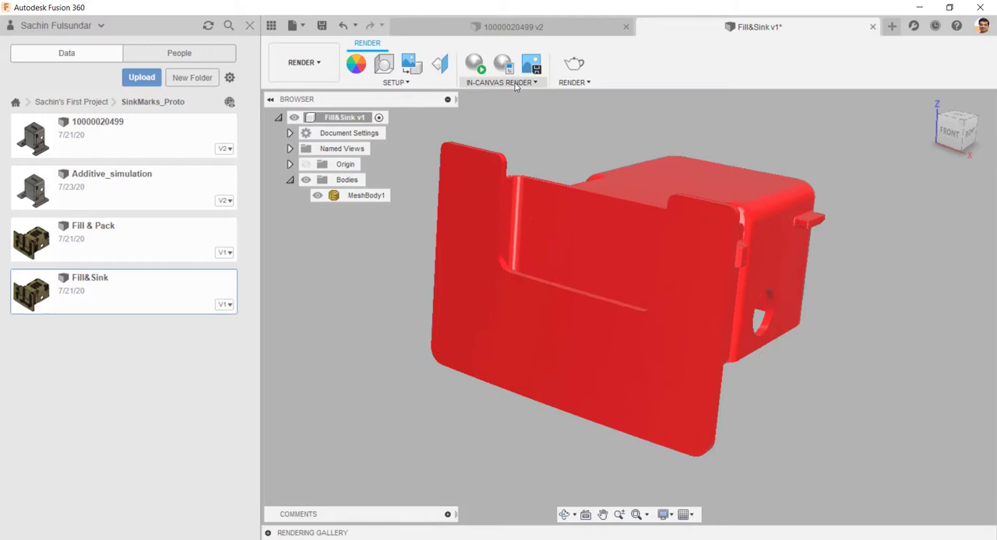
# Launch a final Render of the red part from the Render dropdown
pyautogui.click(573, 81)
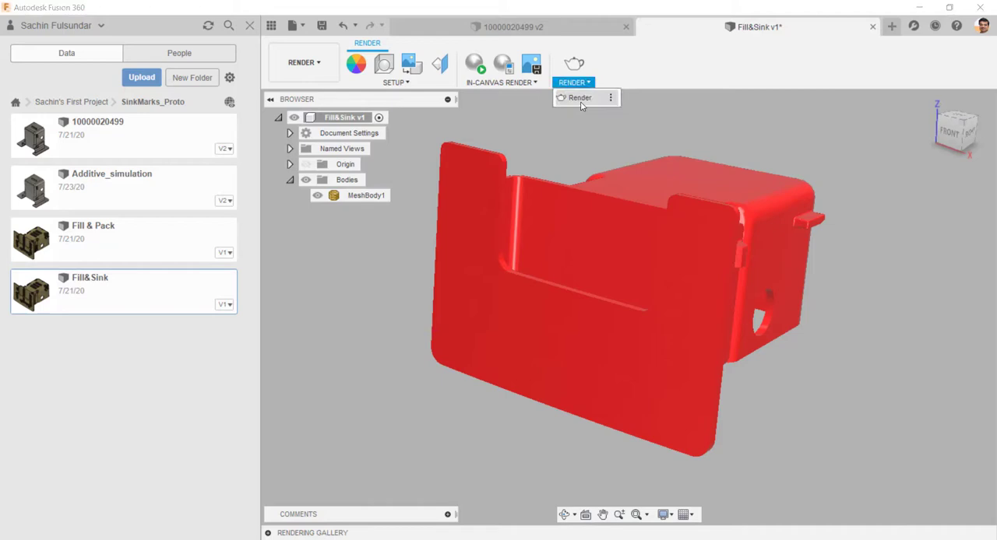
pyautogui.moveTo(698, 118)
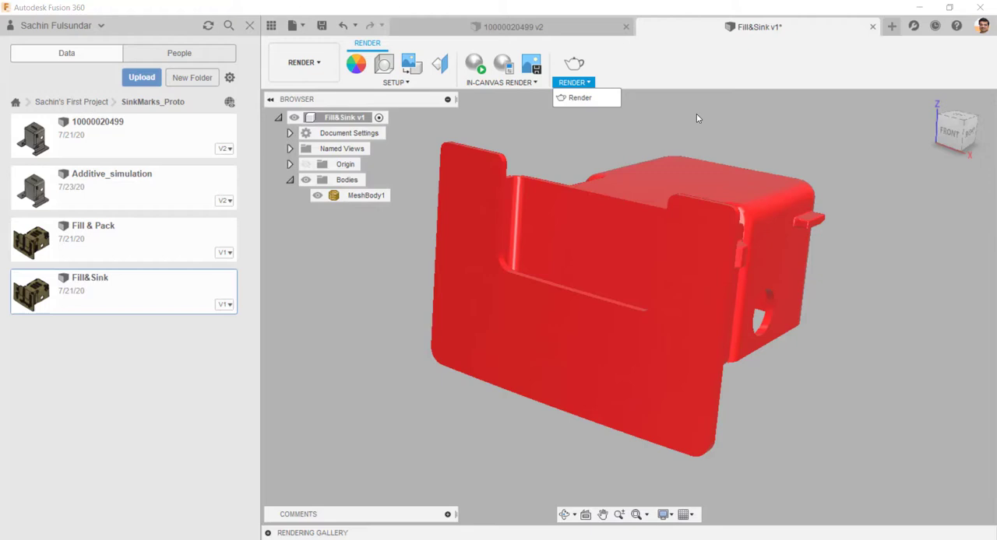
pyautogui.click(501, 81)
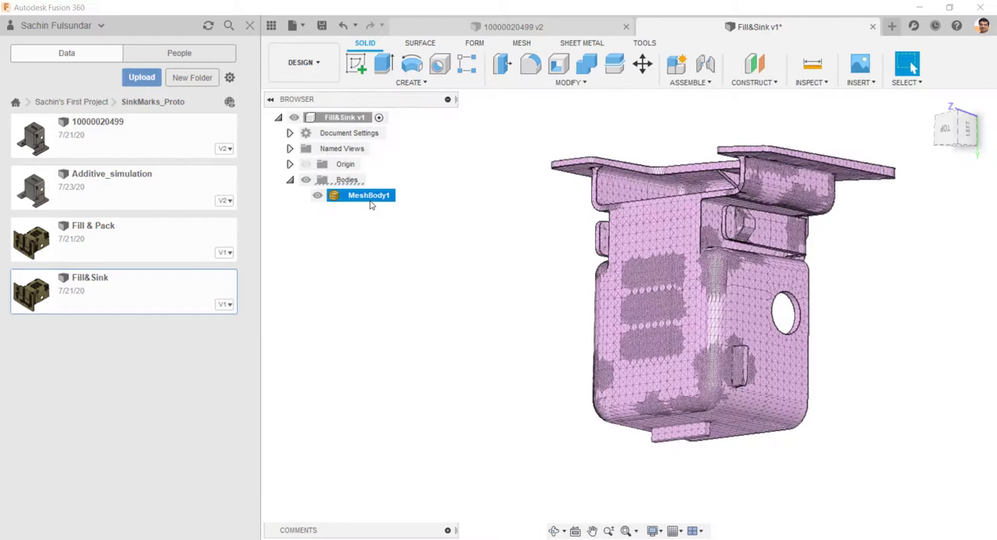
# Select MeshBody1 and switch back to the Render workspace so it appears red
pyautogui.click(368, 195)
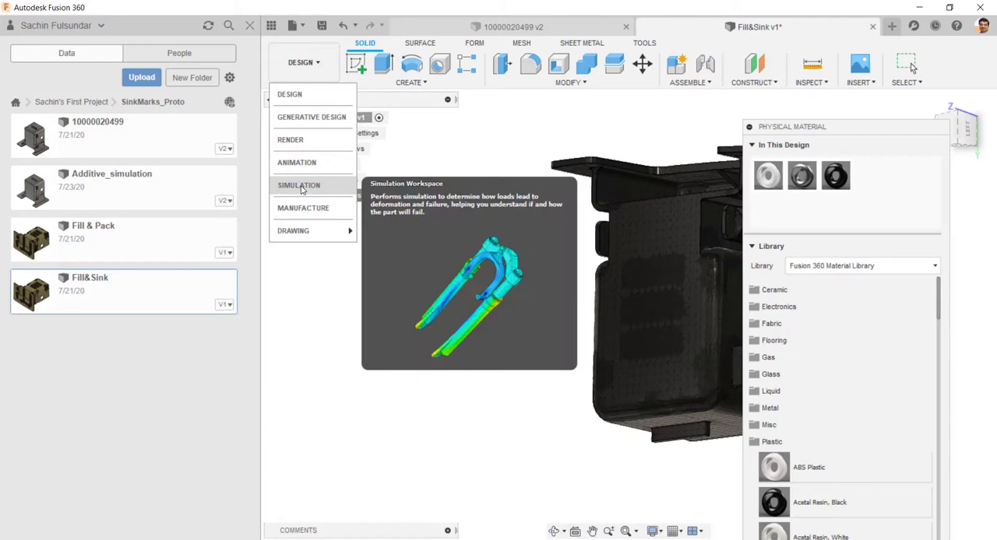
pyautogui.click(290, 138)
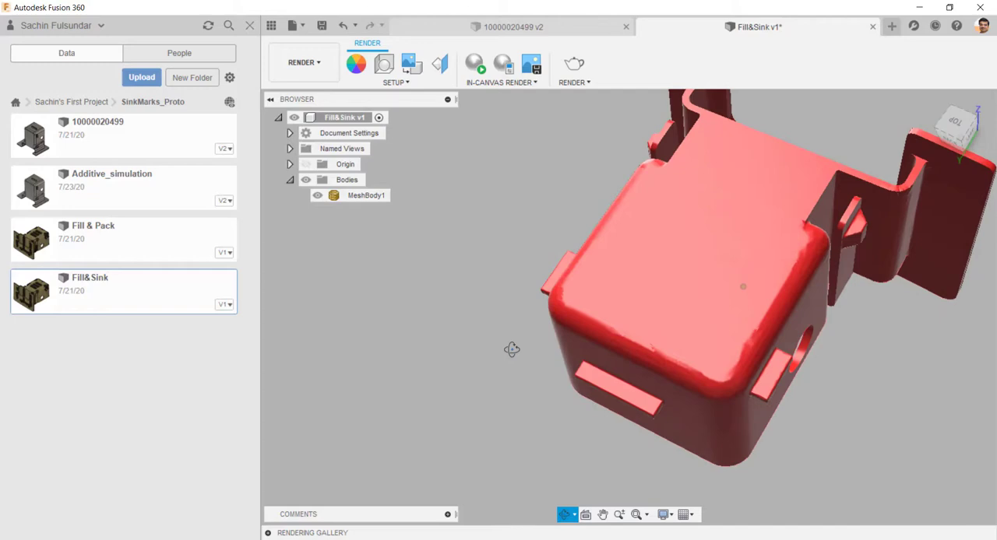
# Orbit the red part to view its top face and surrounding walls
pyautogui.moveTo(511, 349); pyautogui.dragTo(511, 323)
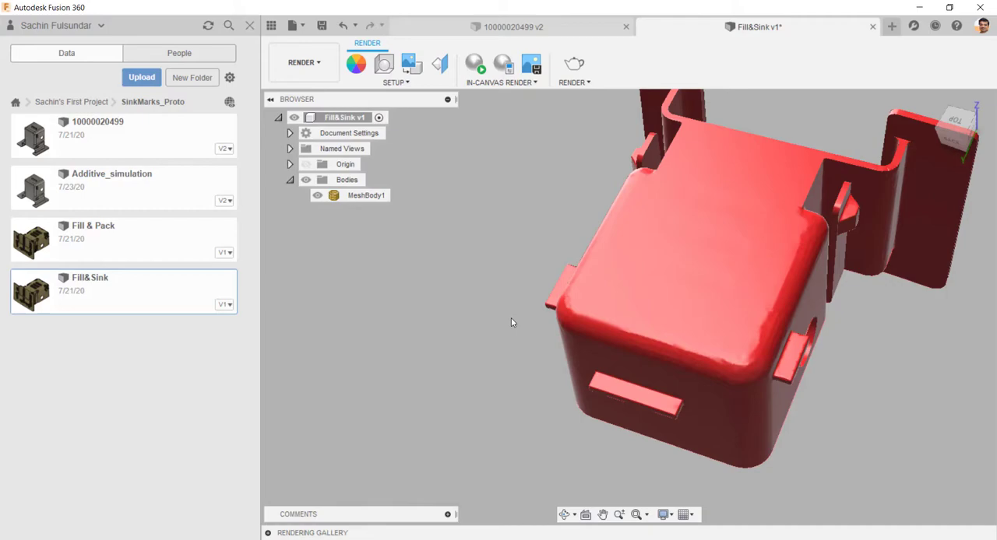
pyautogui.click(473, 65)
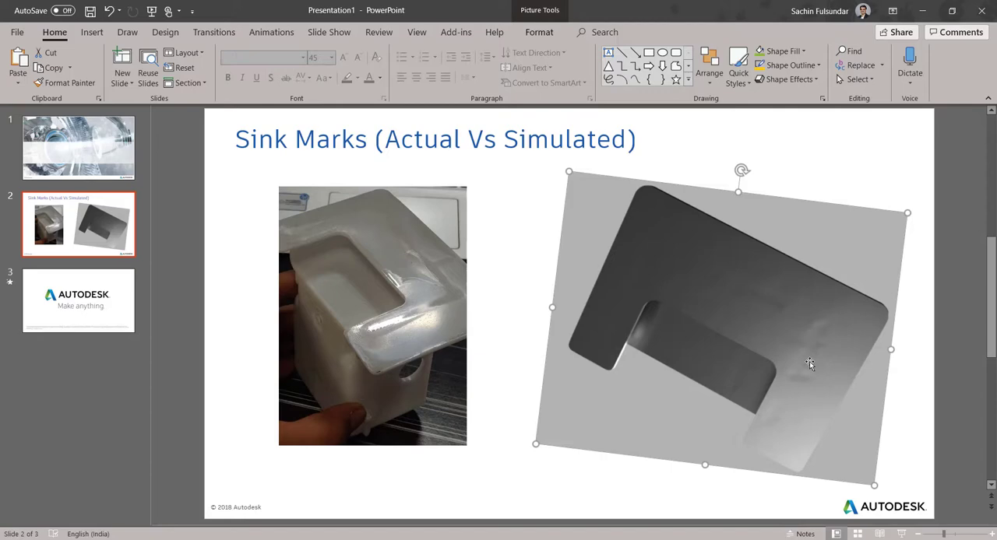
pyautogui.moveTo(646, 386)
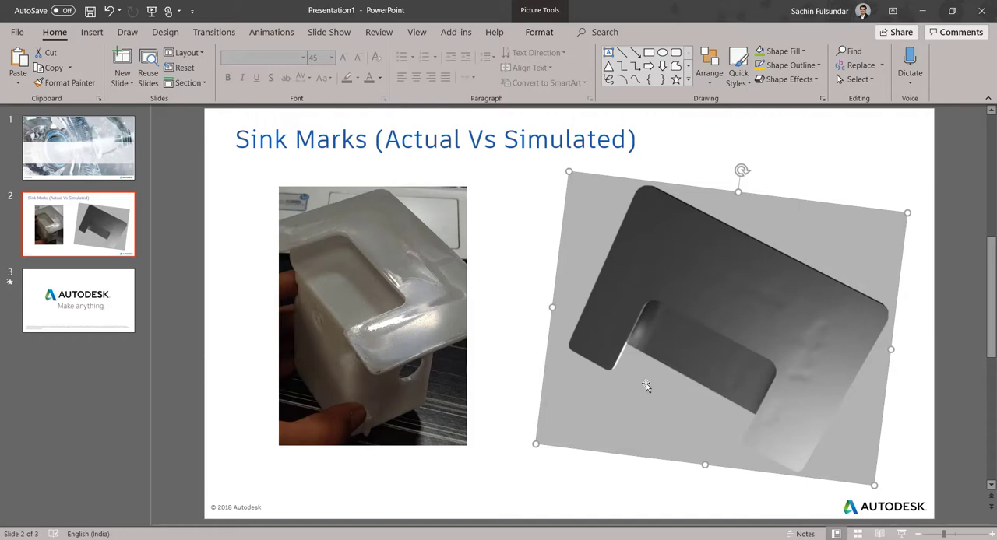